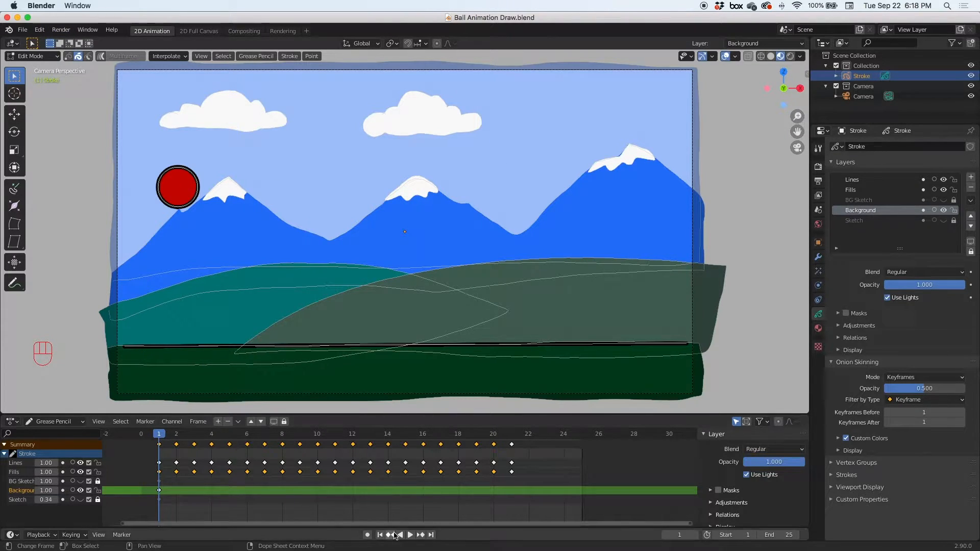
Put the bouncing-ball Grease Pencil object into Draw Mode and play the animation from the timeline
left_click(407, 549)
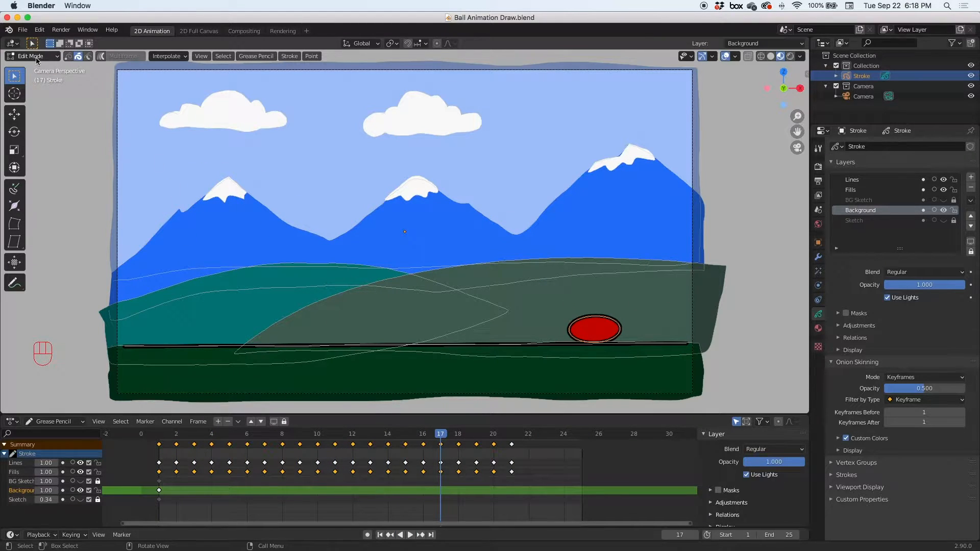
left_click(30, 56)
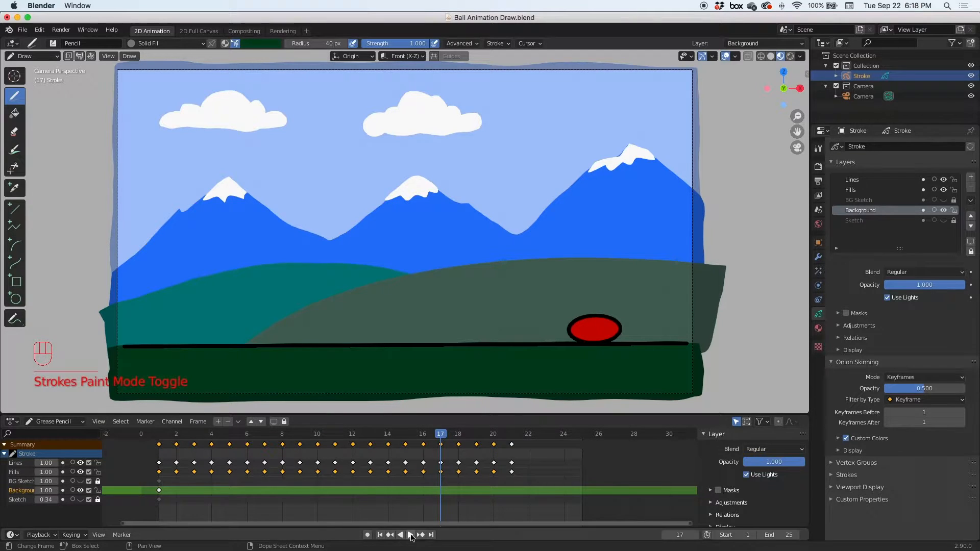
left_click(408, 549)
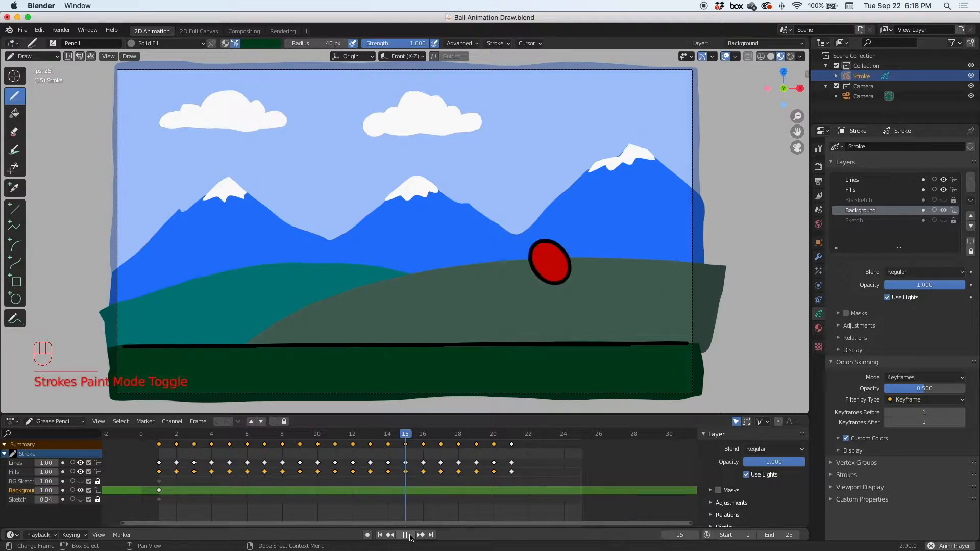
left_click(403, 549)
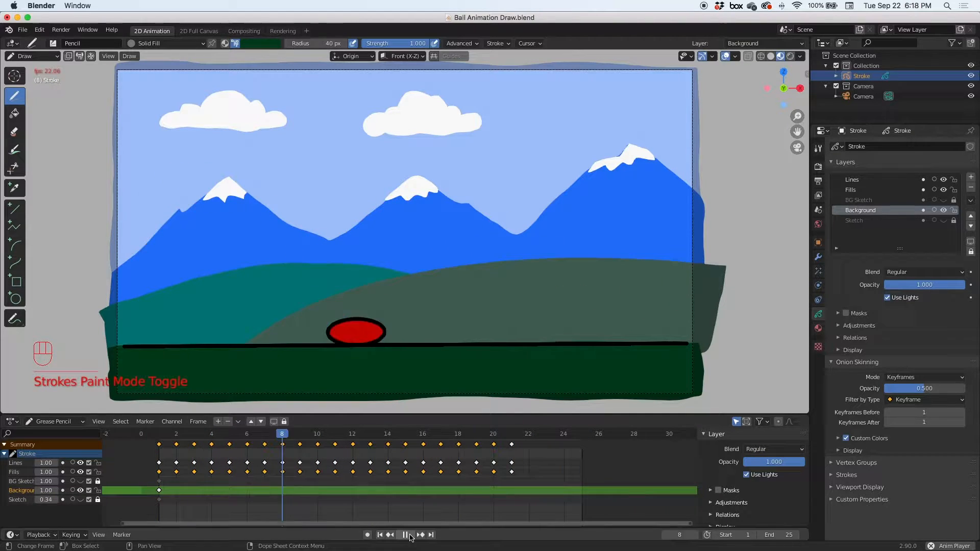
left_click(407, 535)
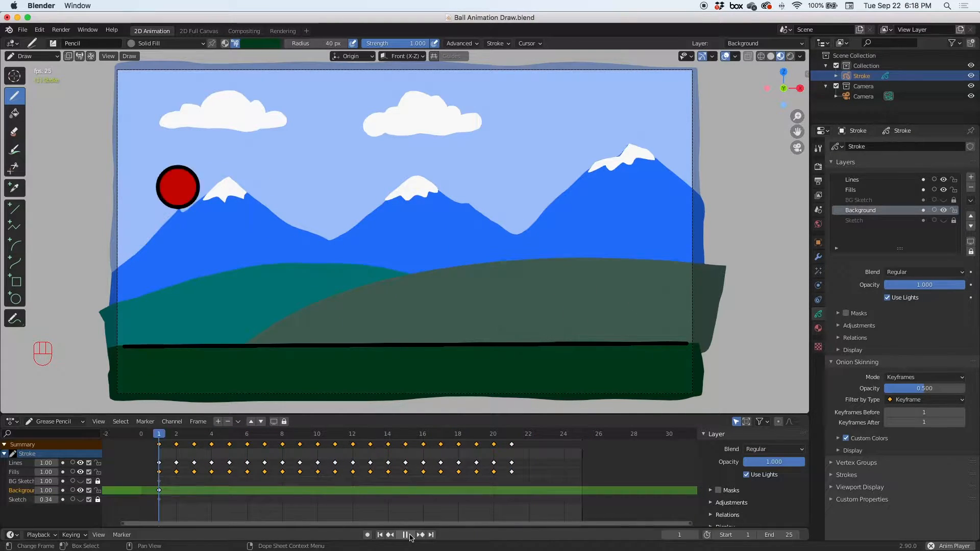
left_click(405, 535)
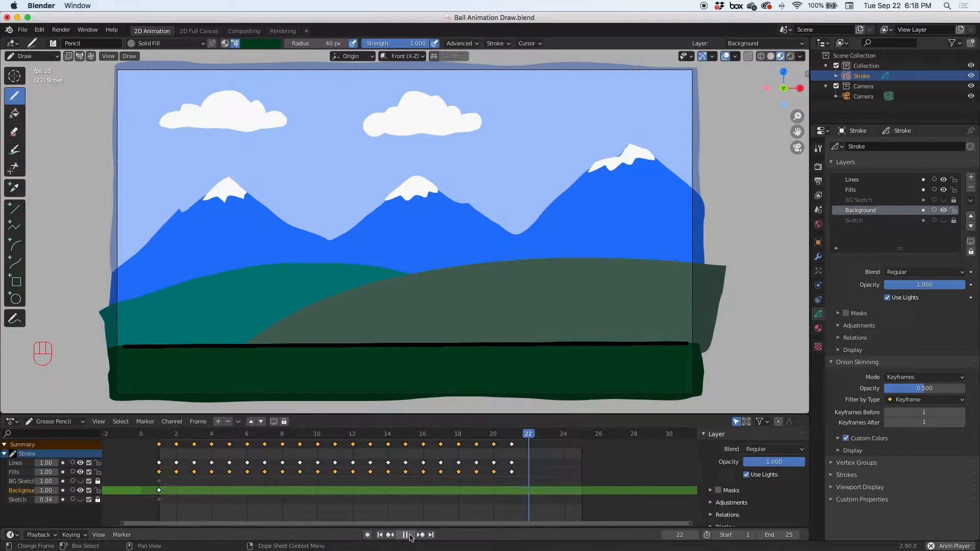
left_click(406, 549)
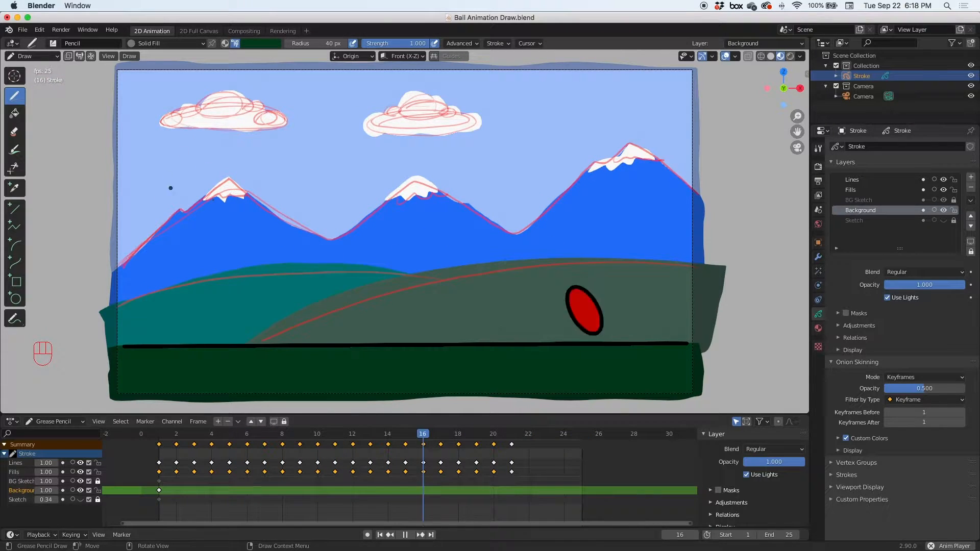
Pause playback at frame 24 and bring up the Render menu
left_click(282, 433)
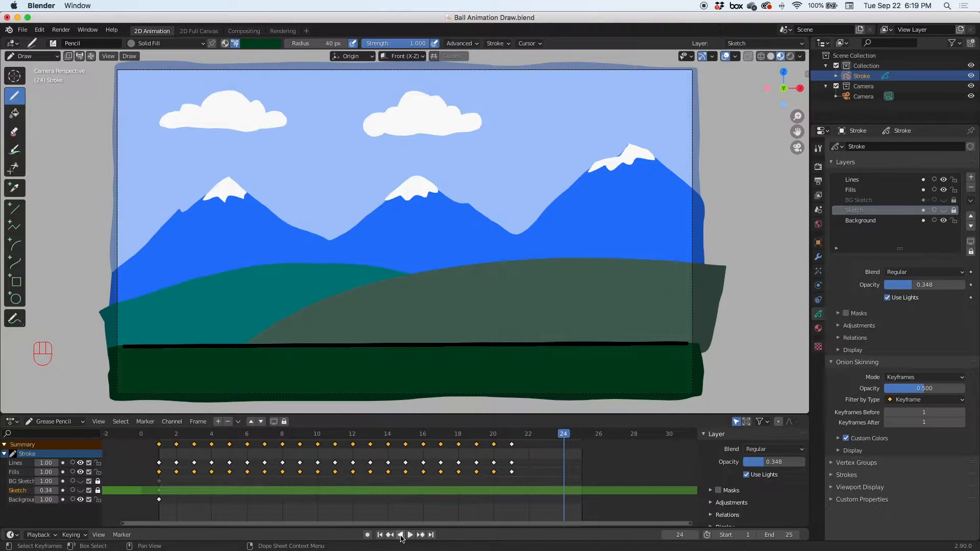
mouse_move(402, 535)
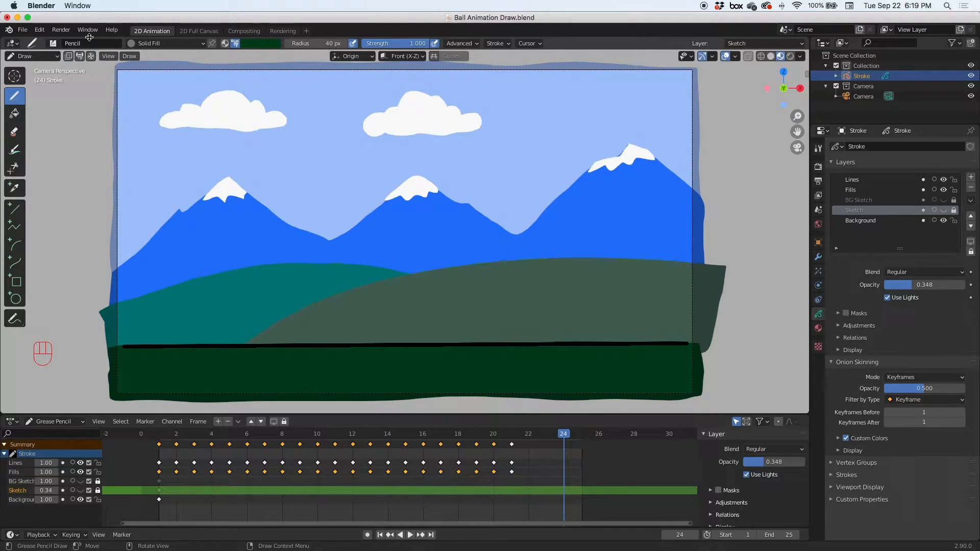
left_click(61, 29)
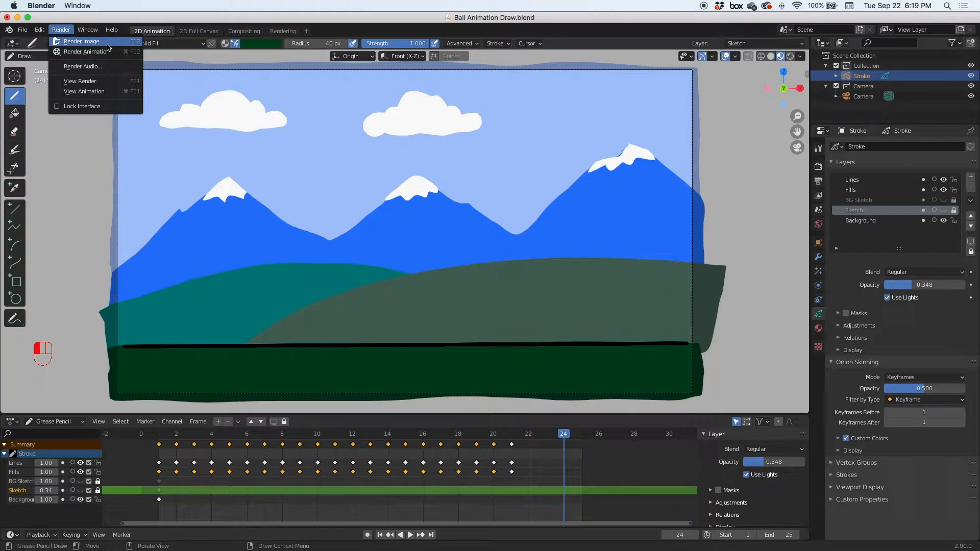
Render a still image of frame 24, then return to the main window
left_click(80, 41)
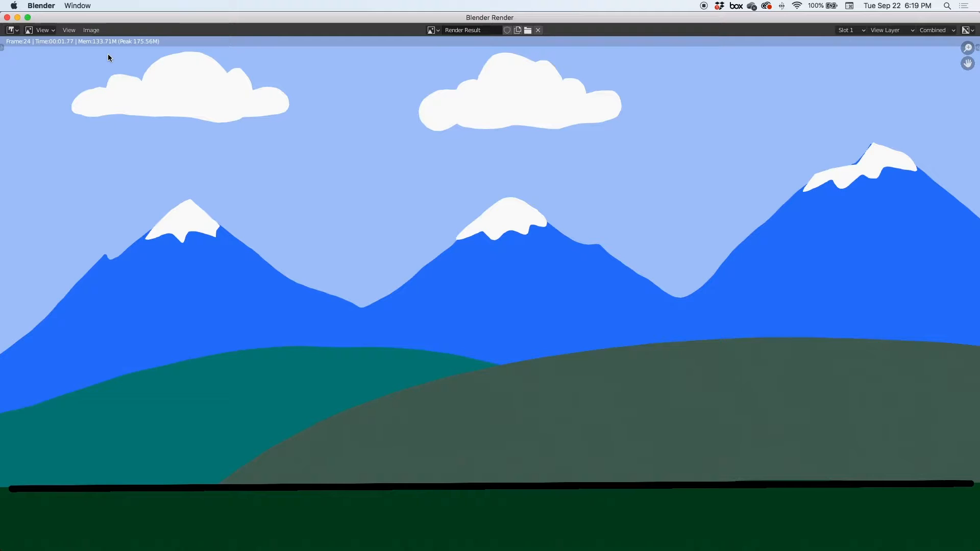
mouse_move(63, 68)
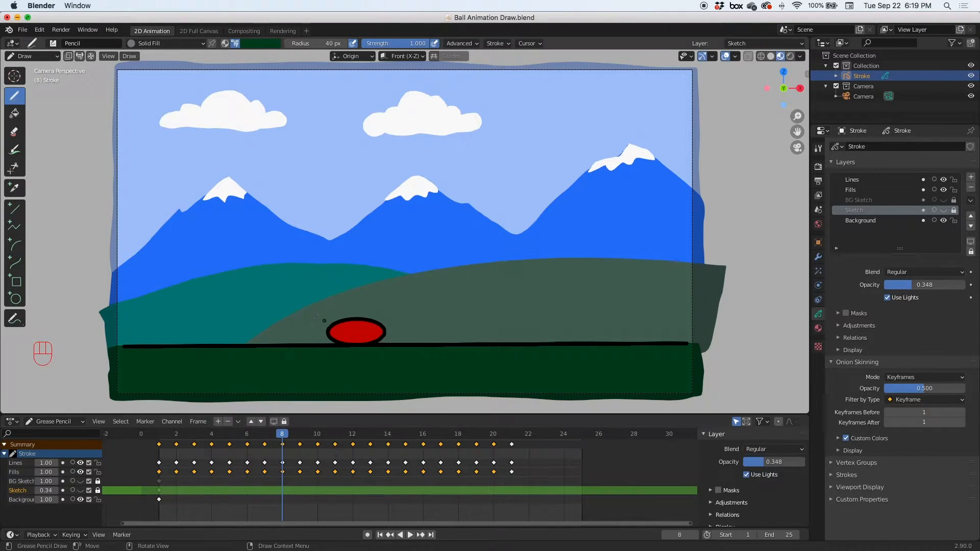
left_click(62, 29)
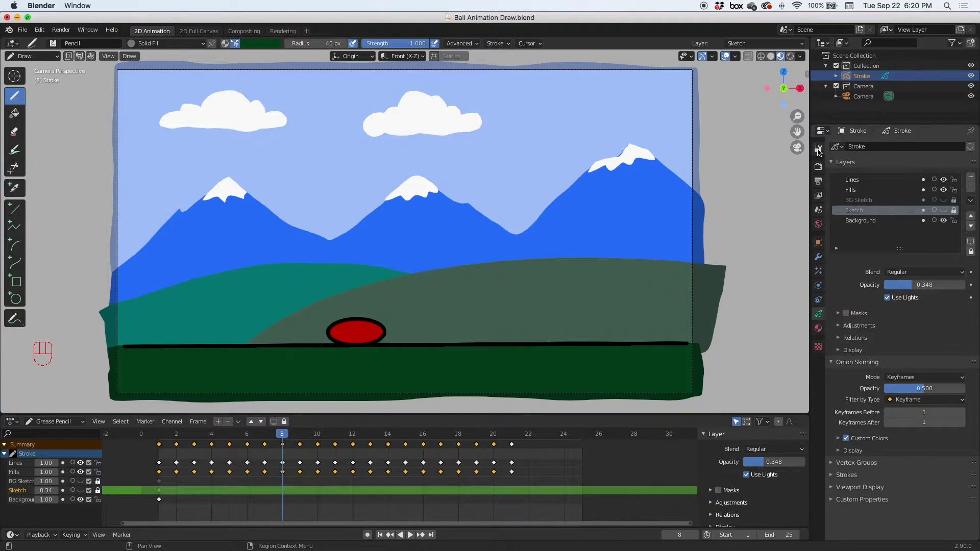
Show the Render Properties with the Eevee engine, 64 render and 16 viewport samples
left_click(818, 149)
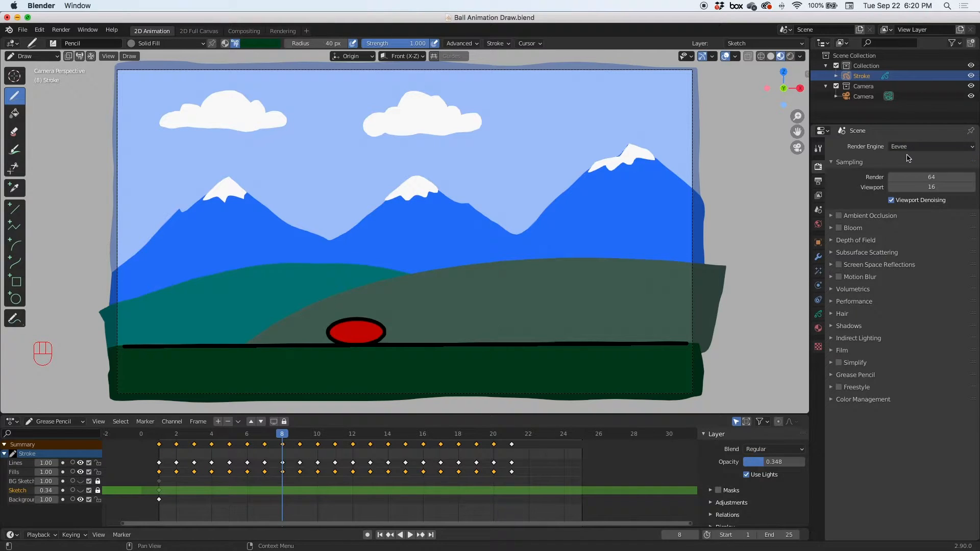
left_click(931, 147)
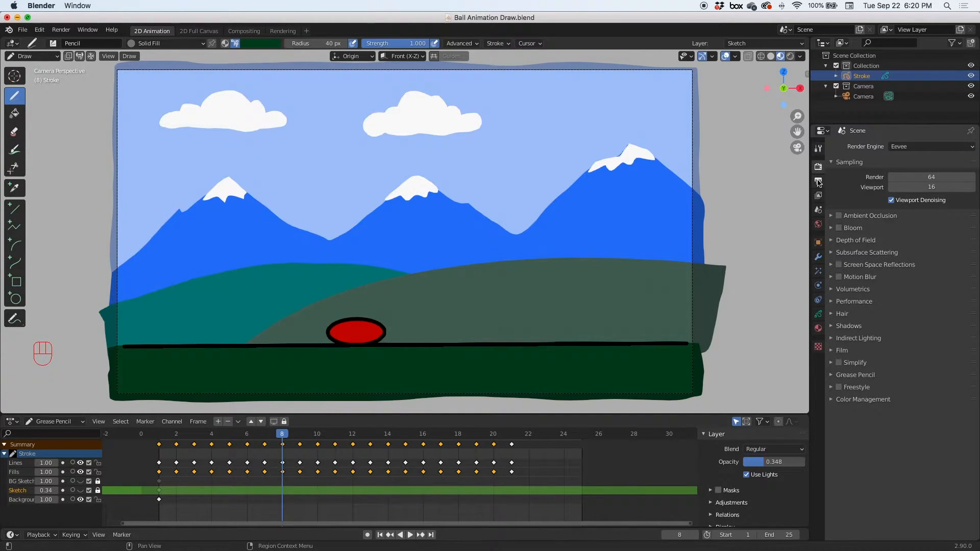
Show the Output Properties: 1920×1080, frames 1–25 at 24 fps, PNG to /tmp/
left_click(817, 182)
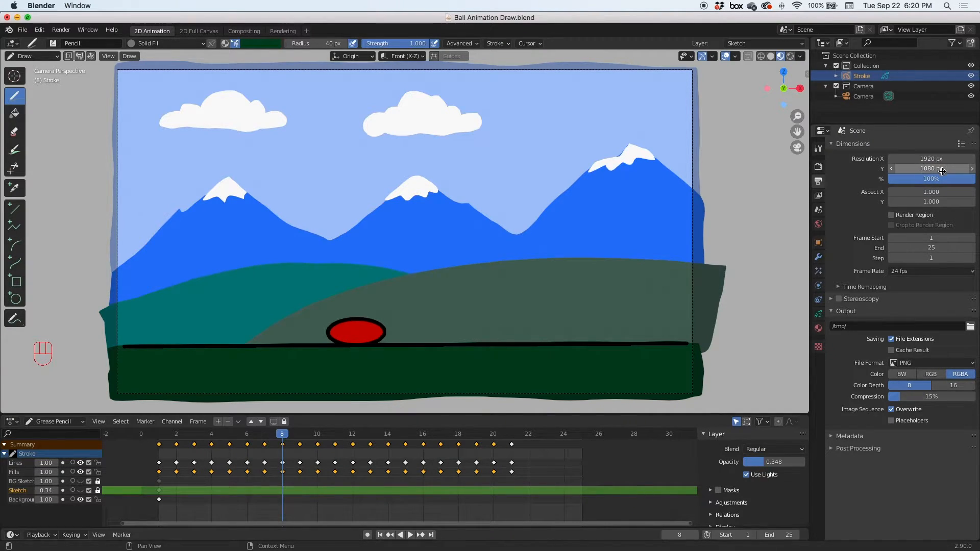
mouse_move(939, 201)
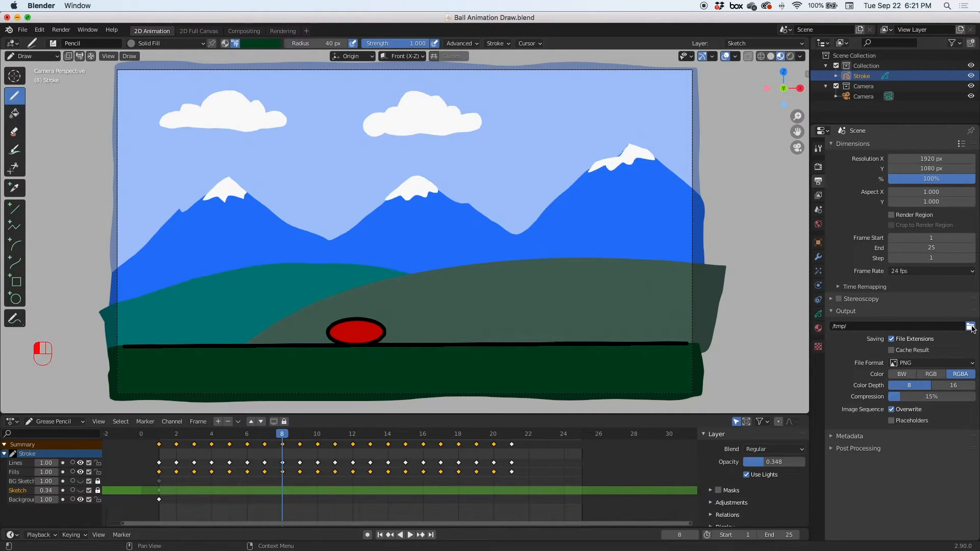
Set the render output path to the Desktop as 'Ball Animation Render'
left_click(970, 326)
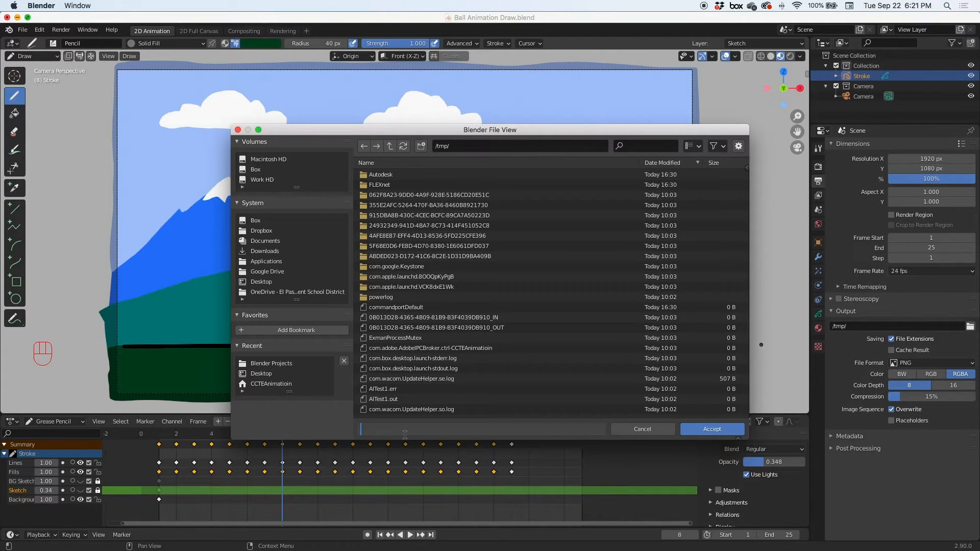
type("Ball Animation")
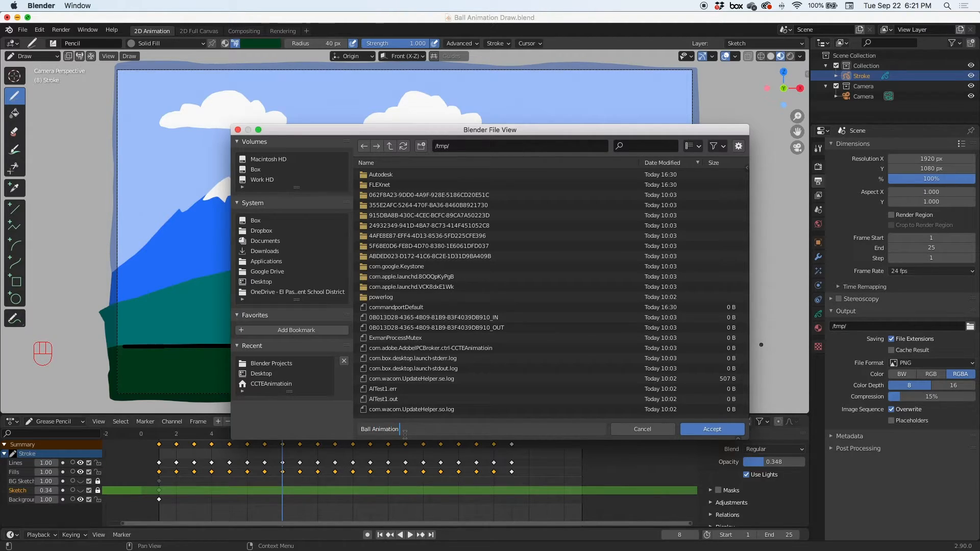
type("Render")
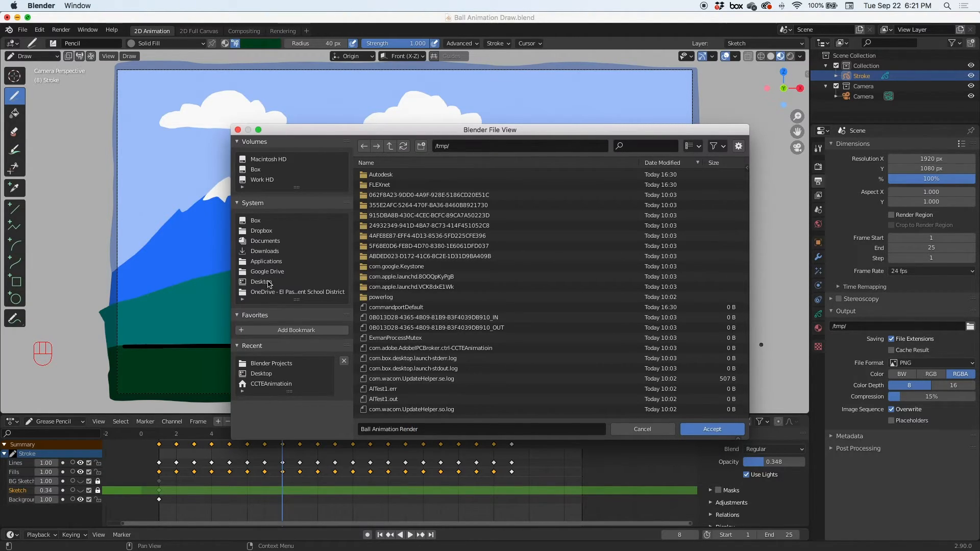
left_click(261, 282)
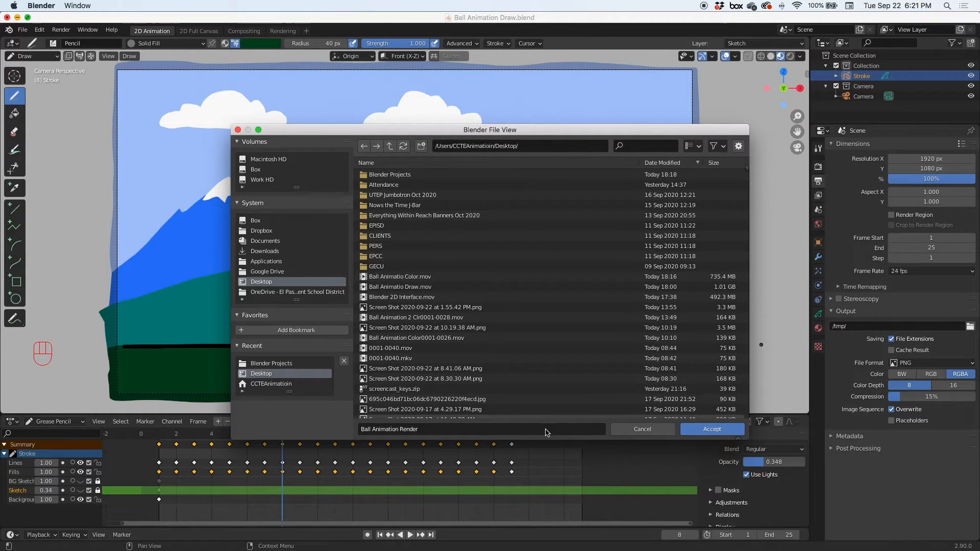
left_click(713, 428)
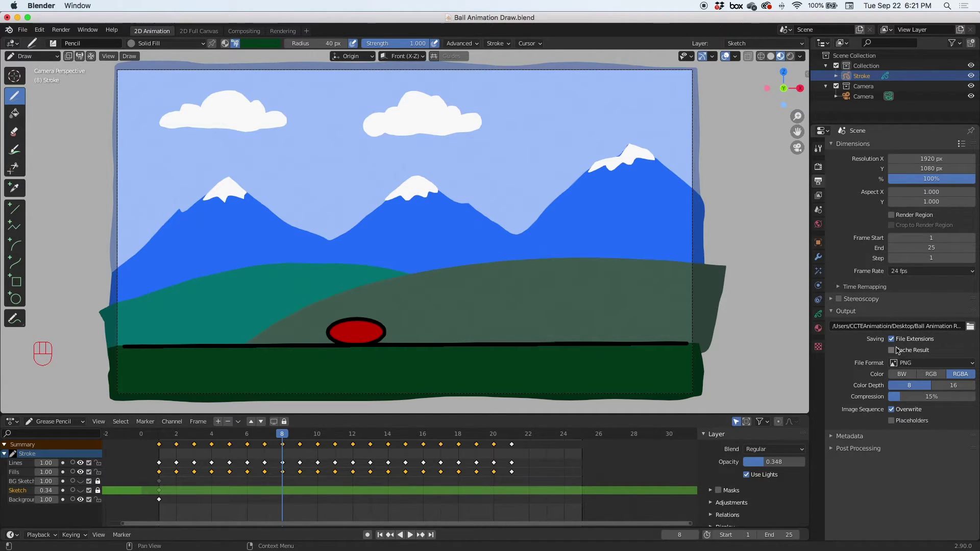
Set the file format to FFmpeg video with a QuickTime container in the Encoding settings
left_click(931, 363)
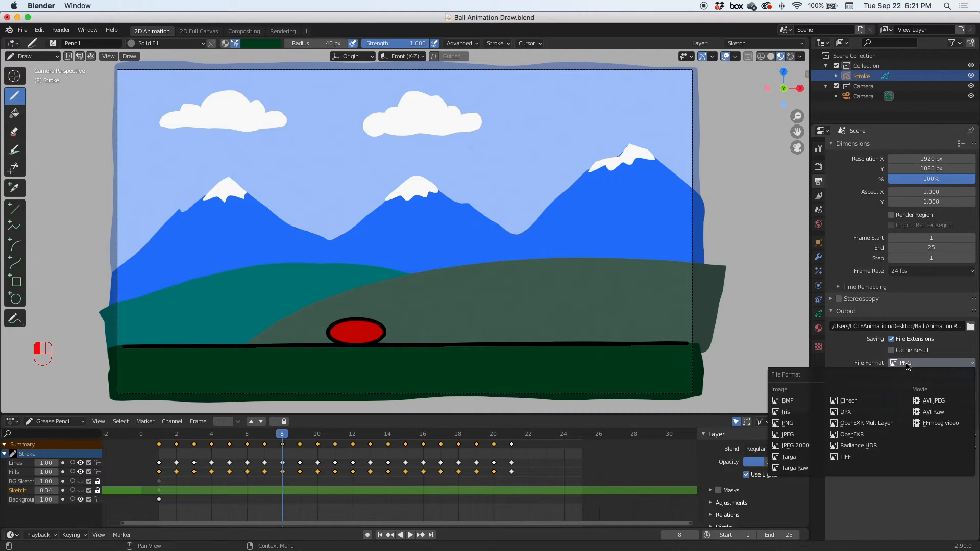
mouse_move(789, 456)
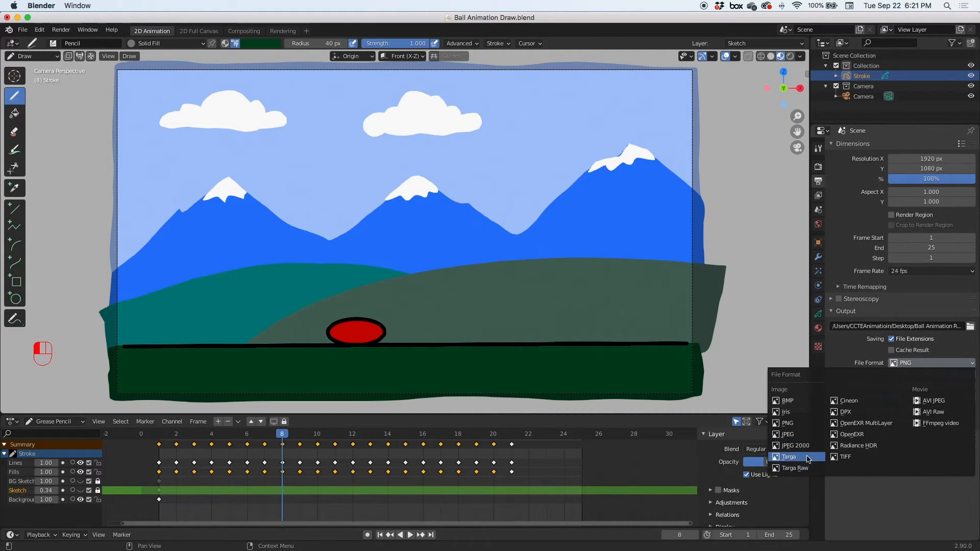
mouse_move(845, 411)
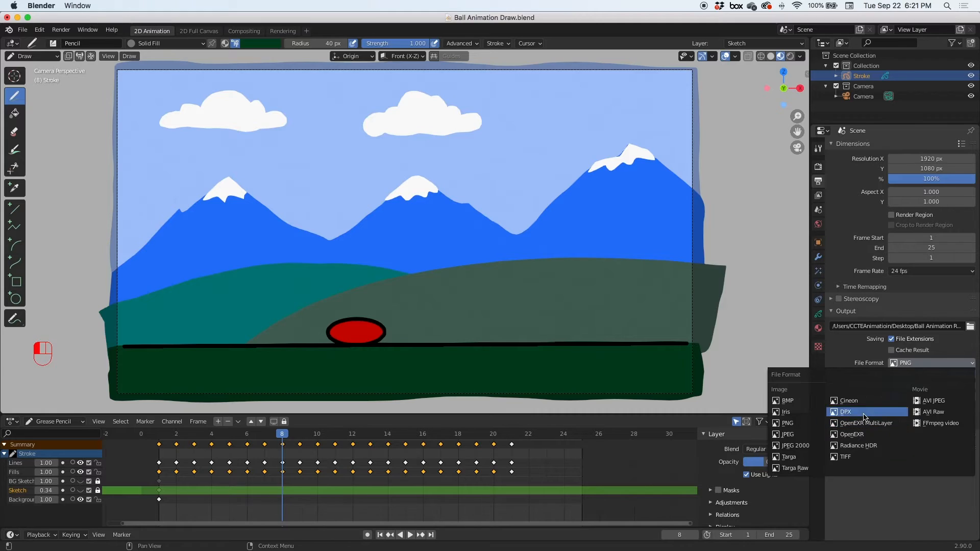
mouse_move(941, 422)
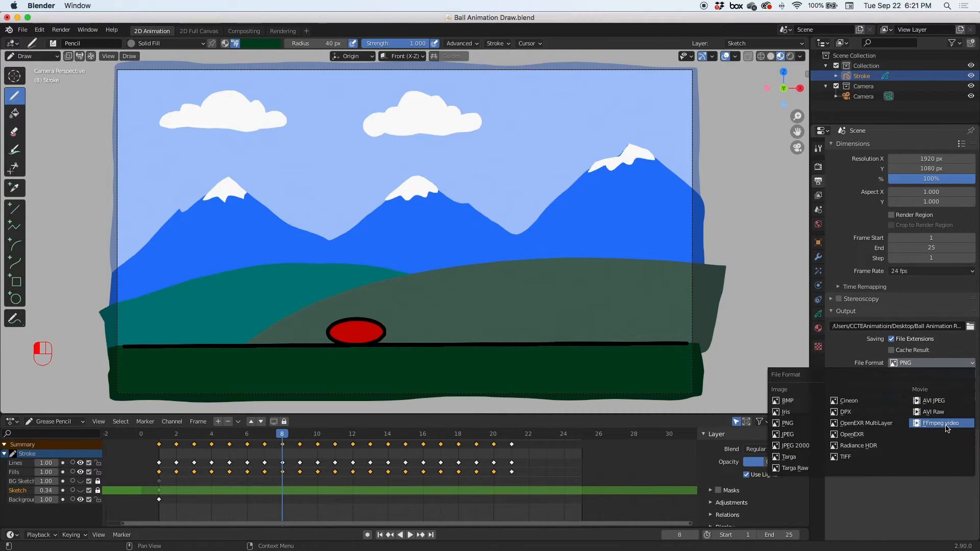
mouse_move(929, 429)
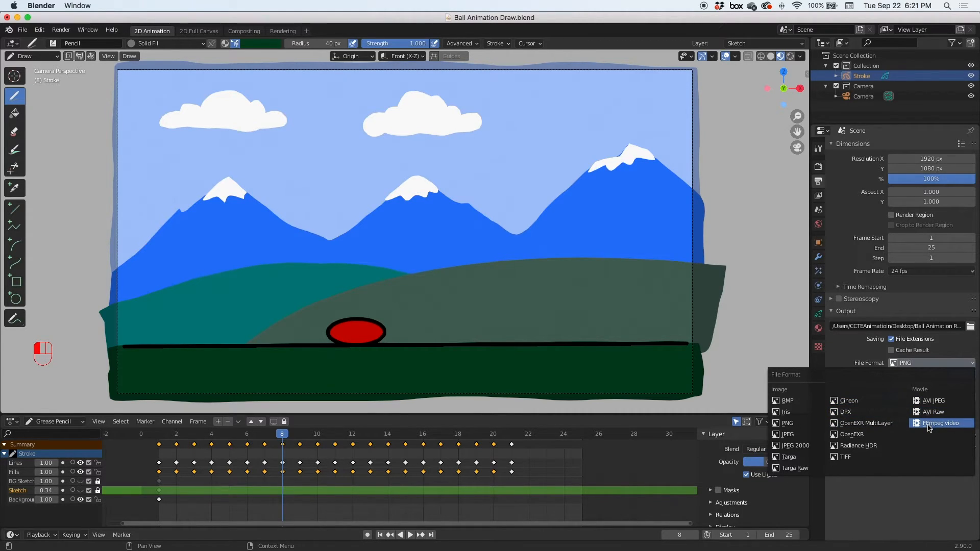
left_click(940, 422)
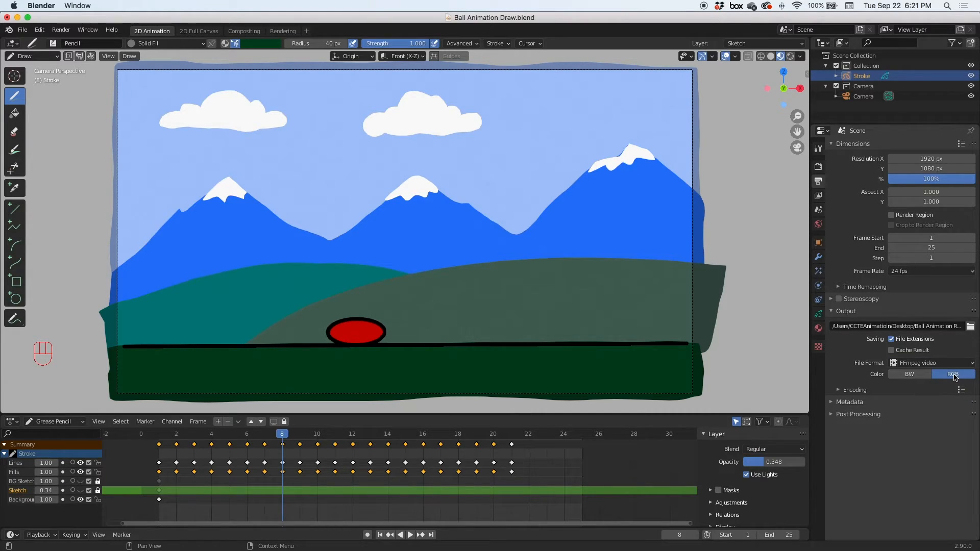
left_click(838, 390)
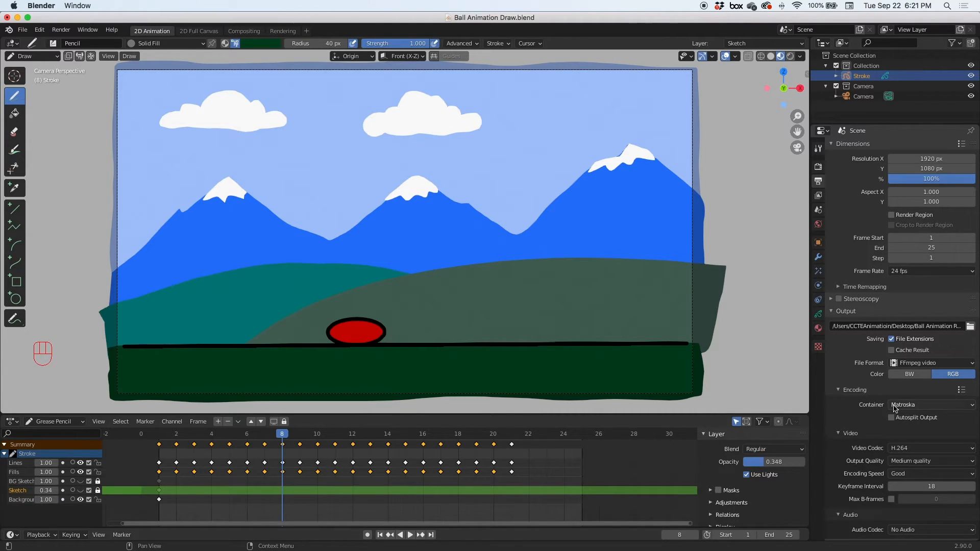
left_click(930, 404)
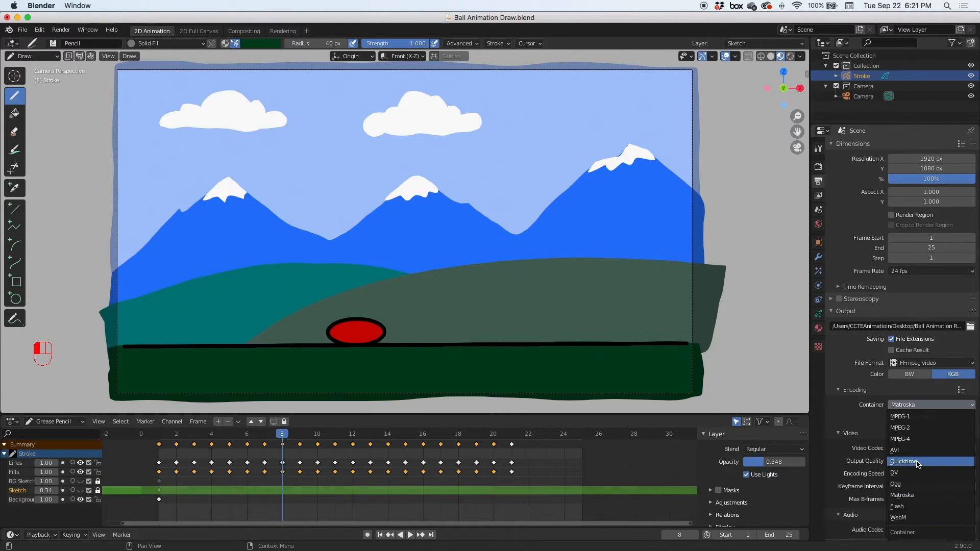
left_click(904, 461)
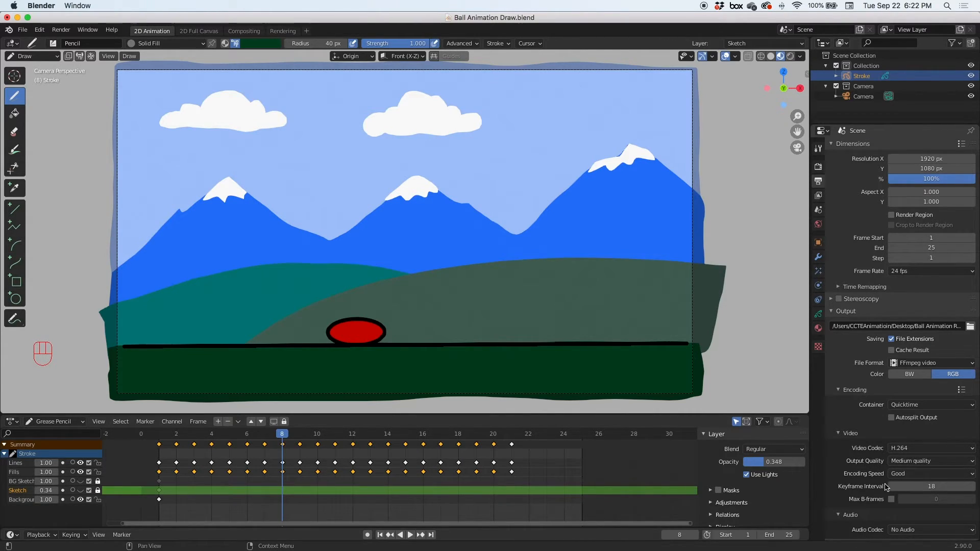
mouse_move(849, 471)
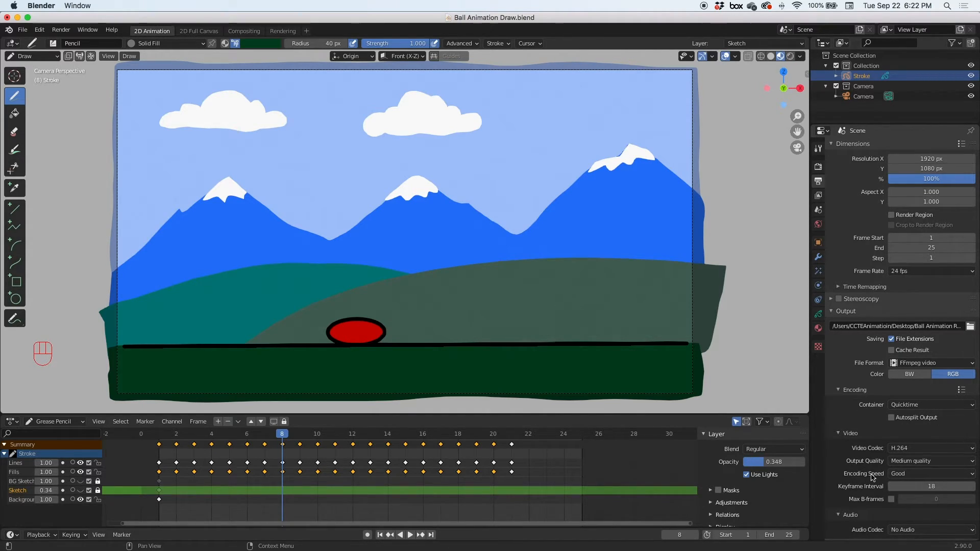
mouse_move(896, 374)
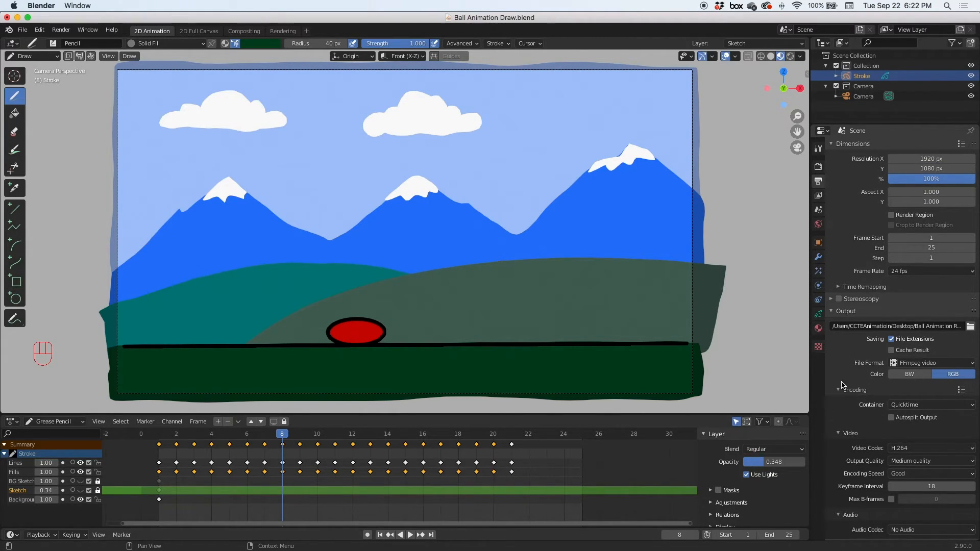
Render the full animation via Render > Render Animation to a .mov on the desktop
left_click(61, 29)
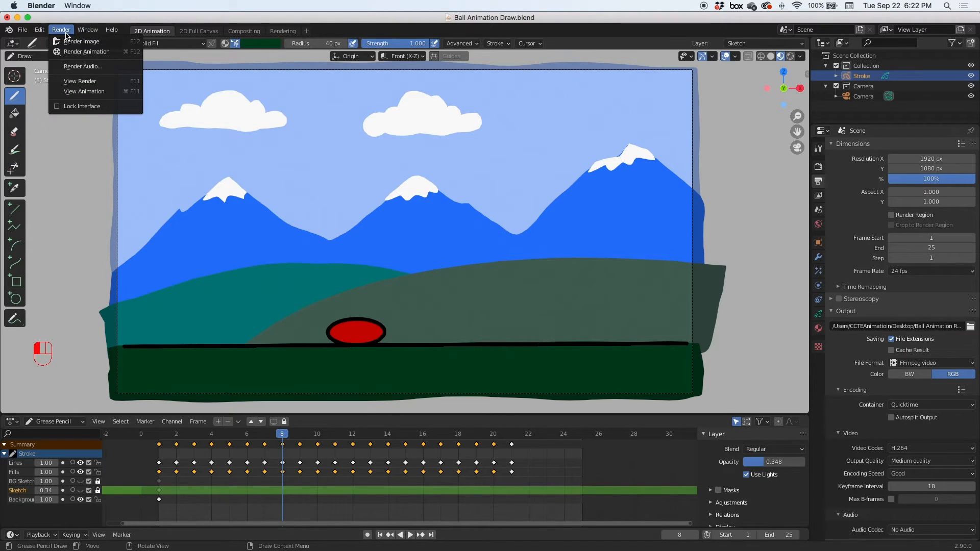
left_click(87, 51)
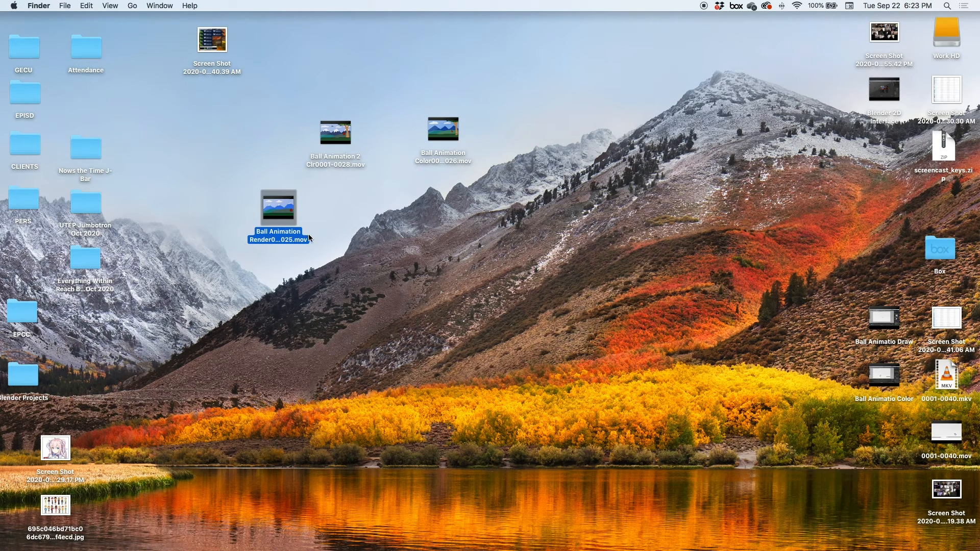
Open 'Ball Animation Render.mov' in QuickTime Player, enable View > Loop, play it, then pause
double_click(278, 208)
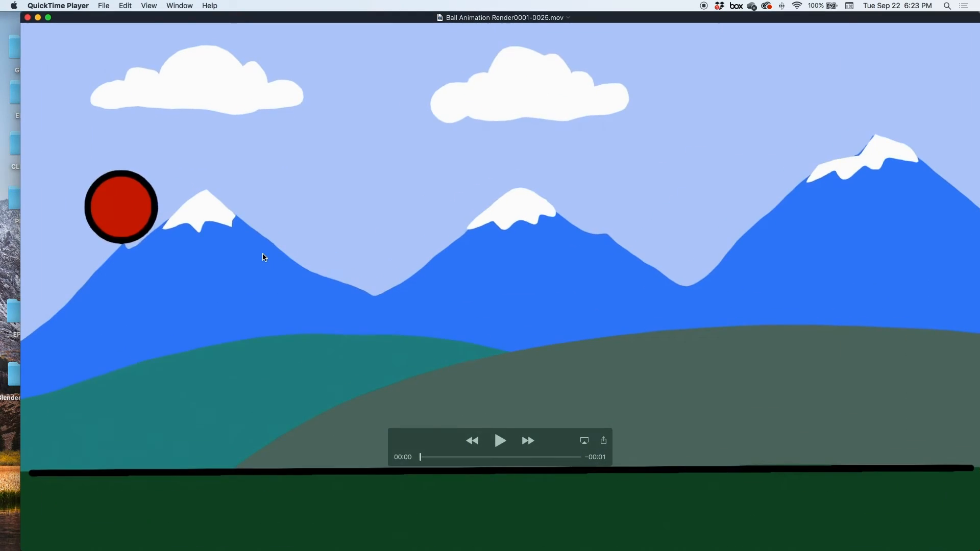
mouse_move(161, 67)
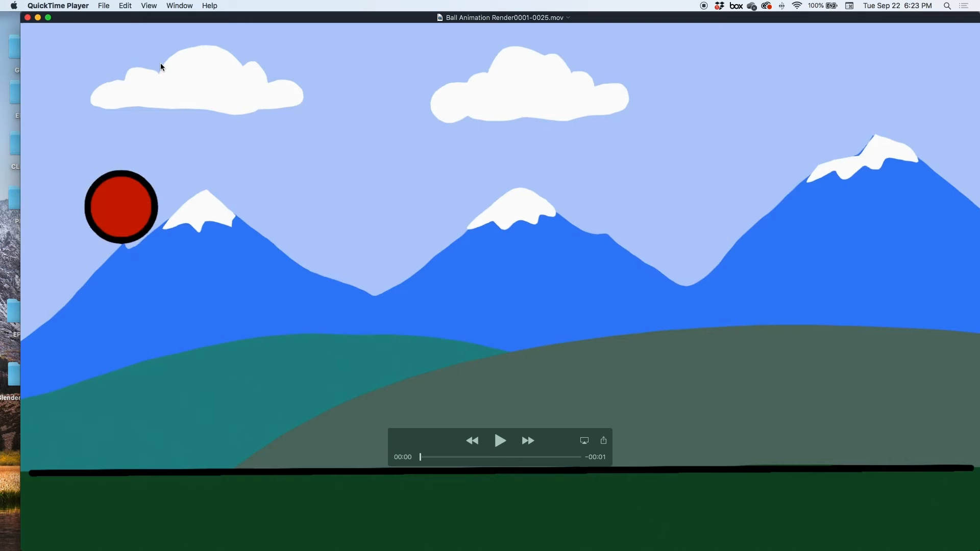
left_click(149, 5)
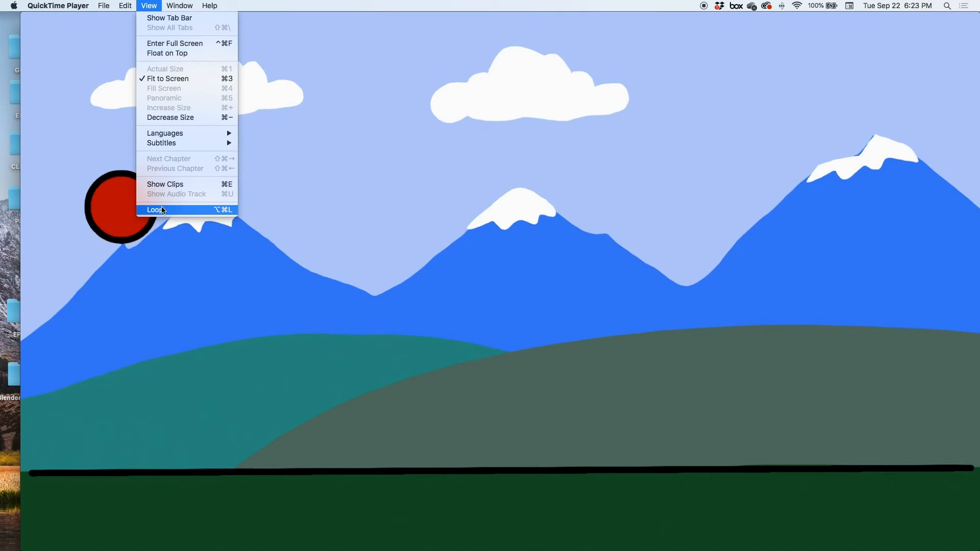
left_click(155, 210)
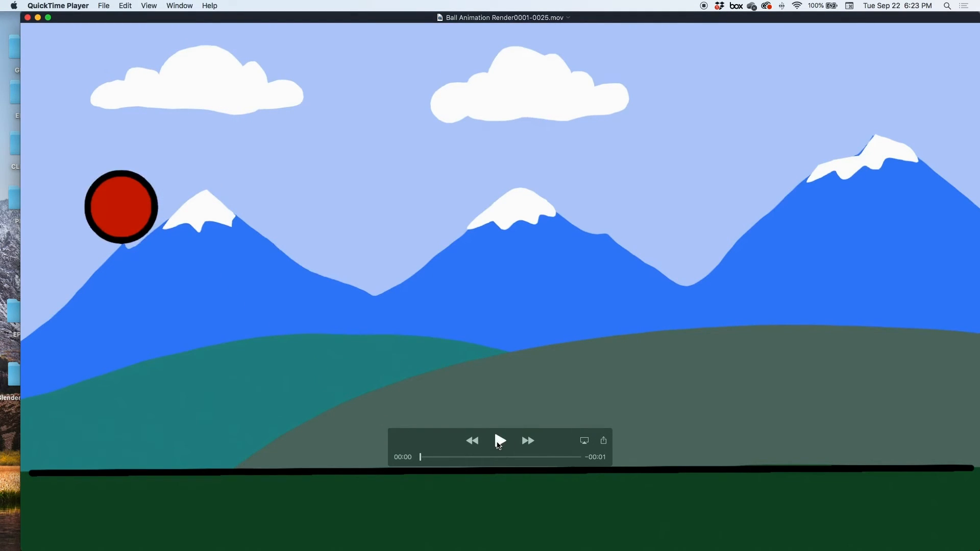
left_click(500, 441)
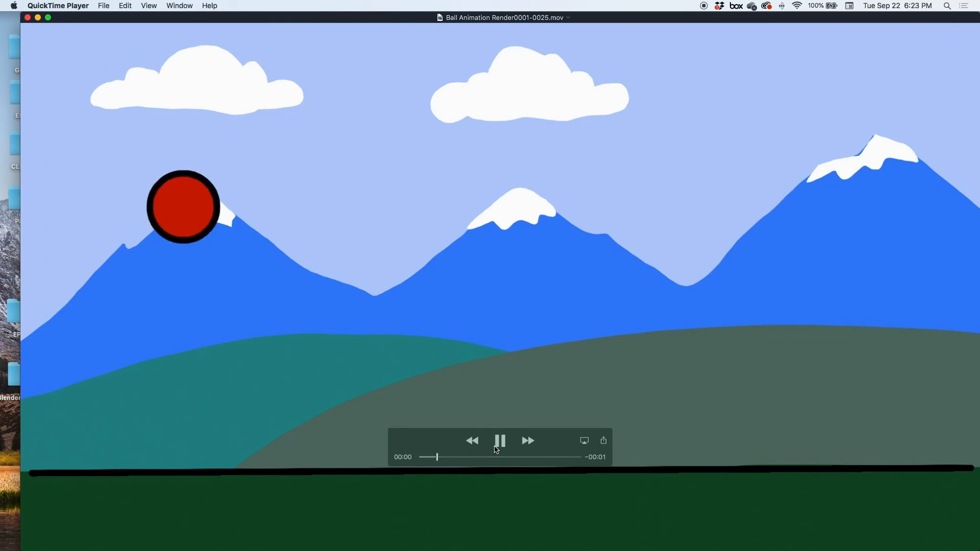
left_click(500, 441)
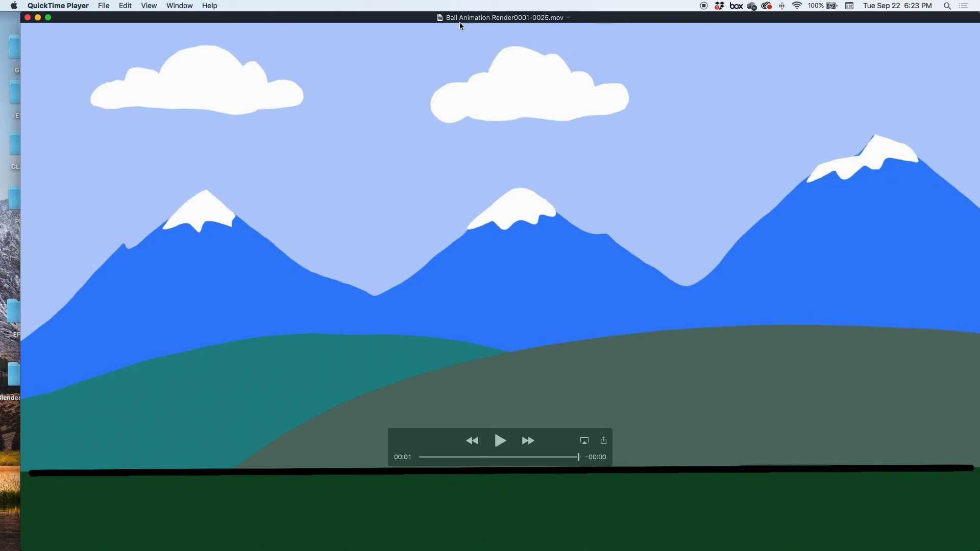
mouse_move(527, 27)
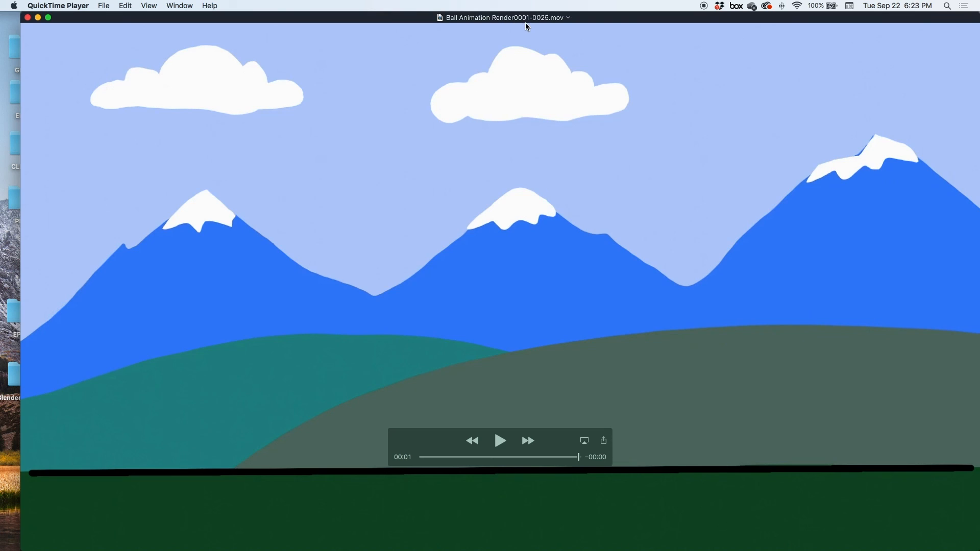